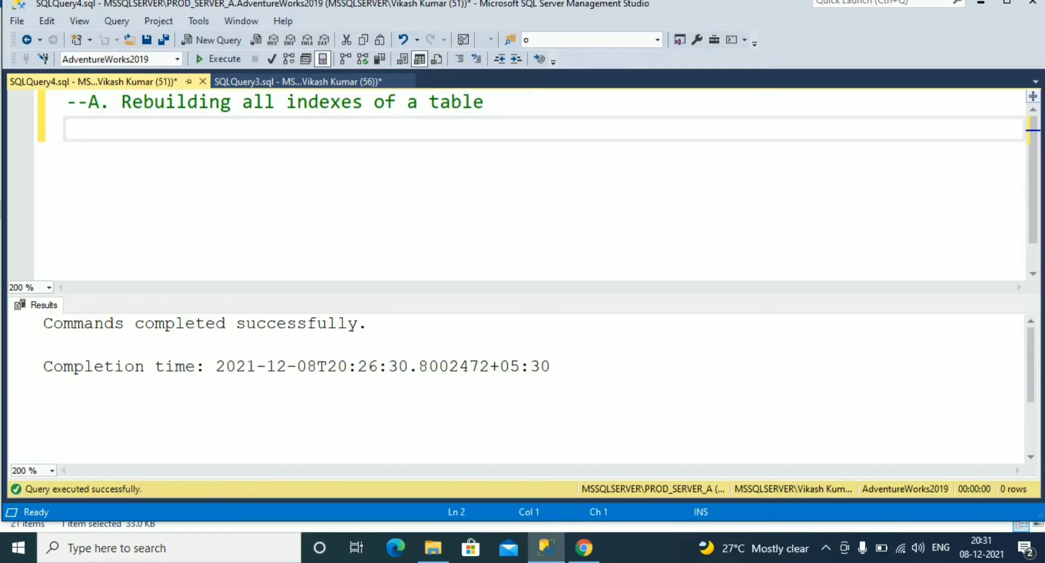
Step: Write and select 'ALTER INDEX ALL ON [Person].[Address] REBUILD;' on the empty line under the comment
click(66, 128)
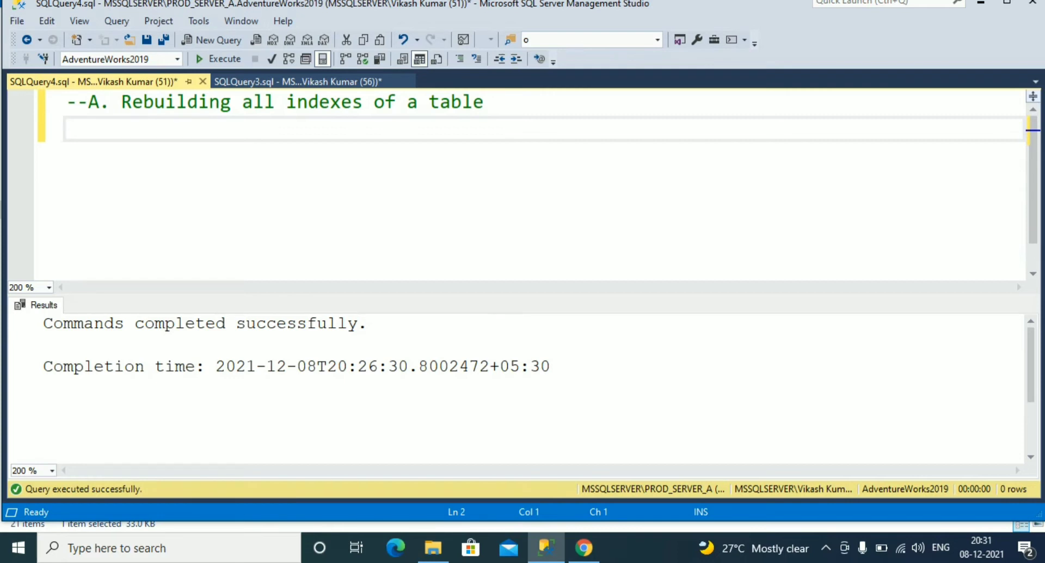
text(ALTER)
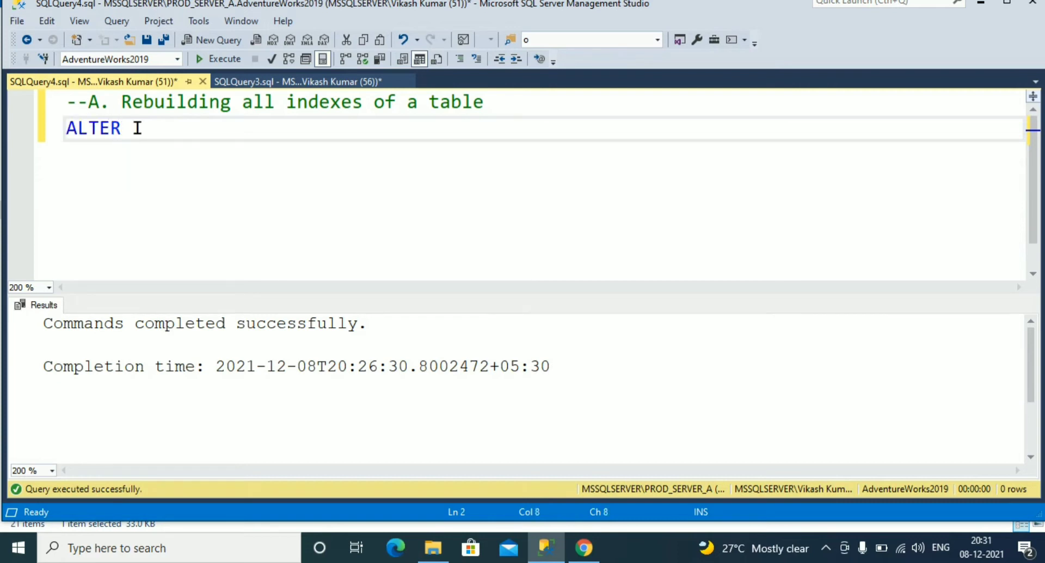
text(NDEX)
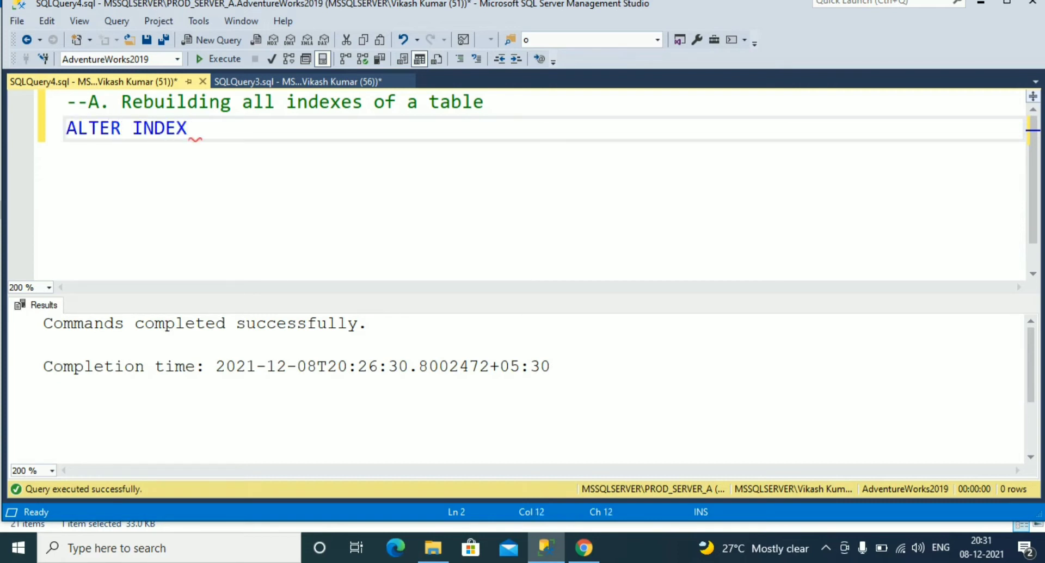
text(ALL)
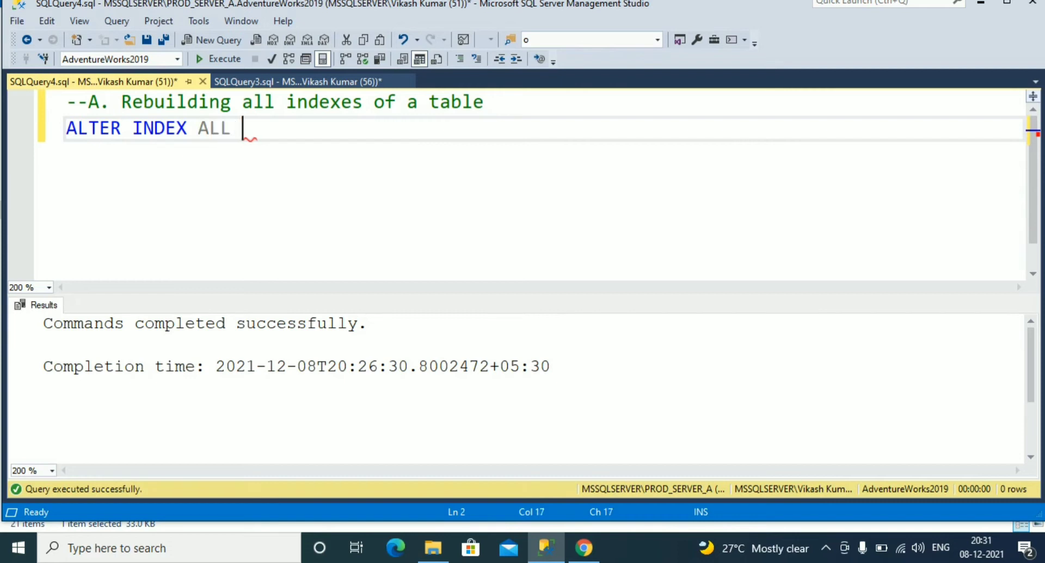
text(ON)
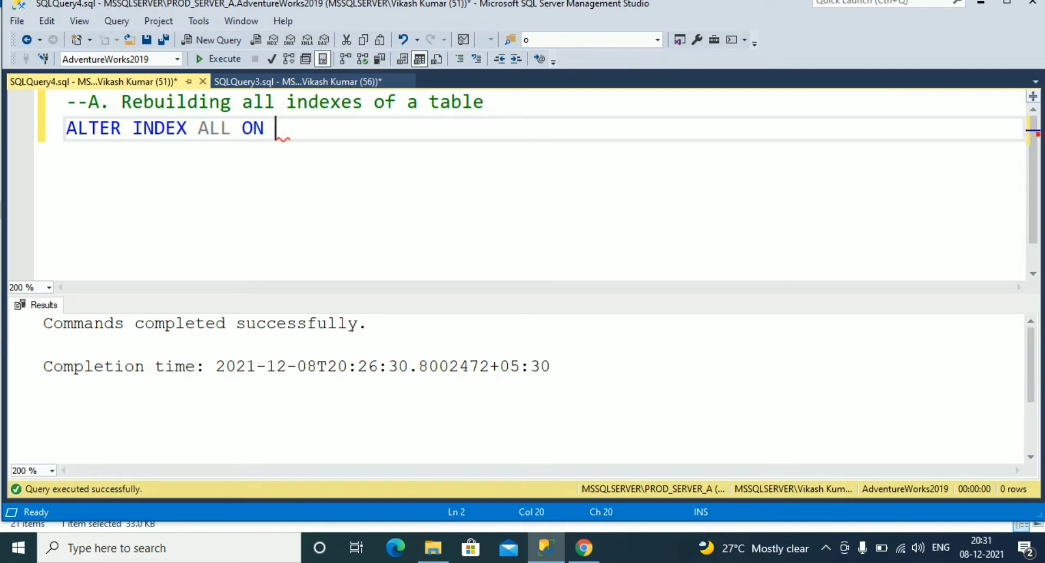
text([Person].[Address] REBUILD;)
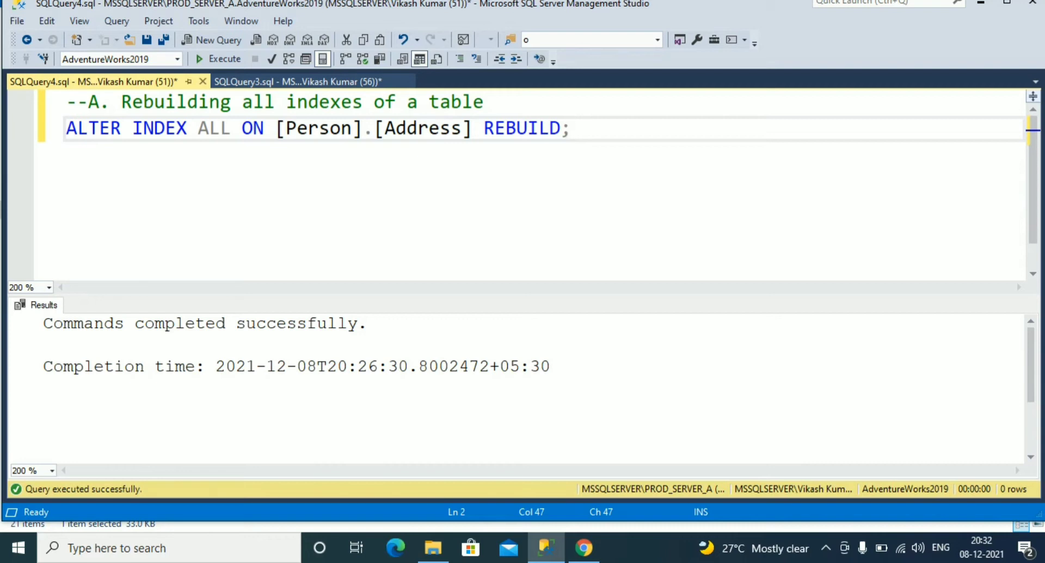
click(571, 128)
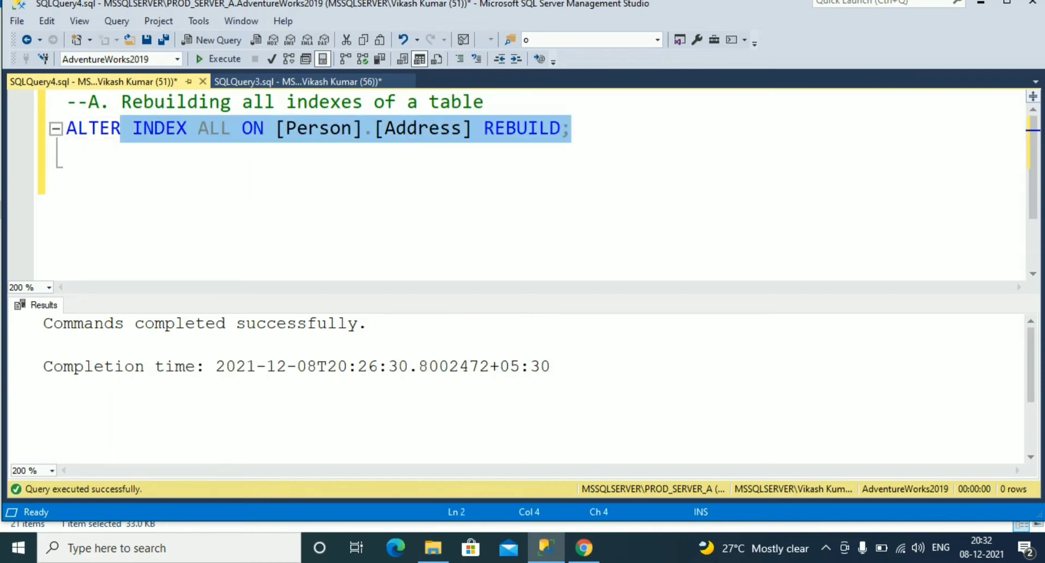
Step: Execute the selected ALTER INDEX ALL REBUILD statement on Person.Address
click(224, 59)
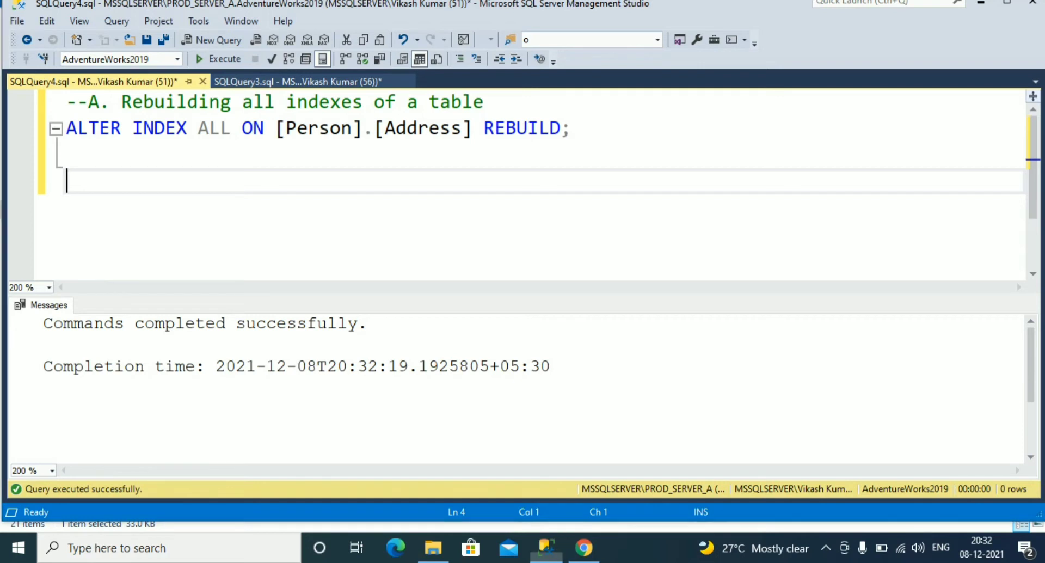
Step: Add the '--B. Rebuilding all indexes on a table and specifying options' comment and select the FILLFACTOR 80 rebuild statement
text(--B. Rebuilding all indexes on a table and specifying options)
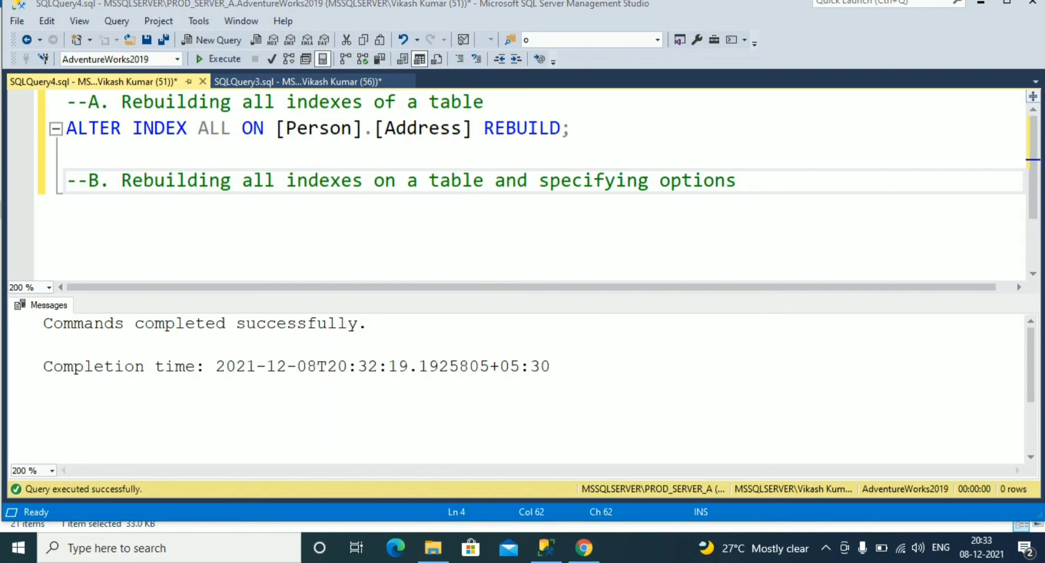
key(Enter)
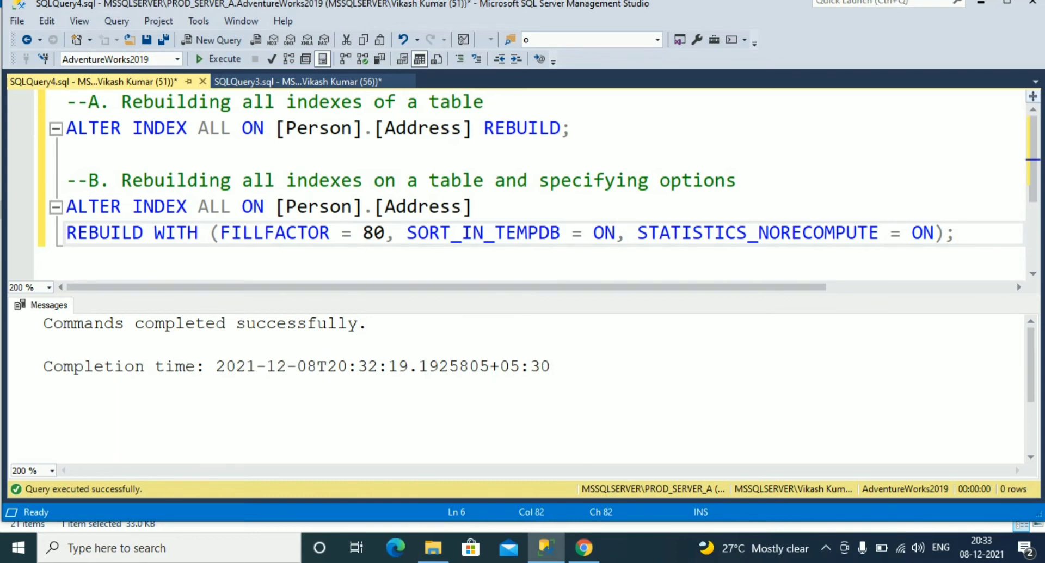
click(954, 232)
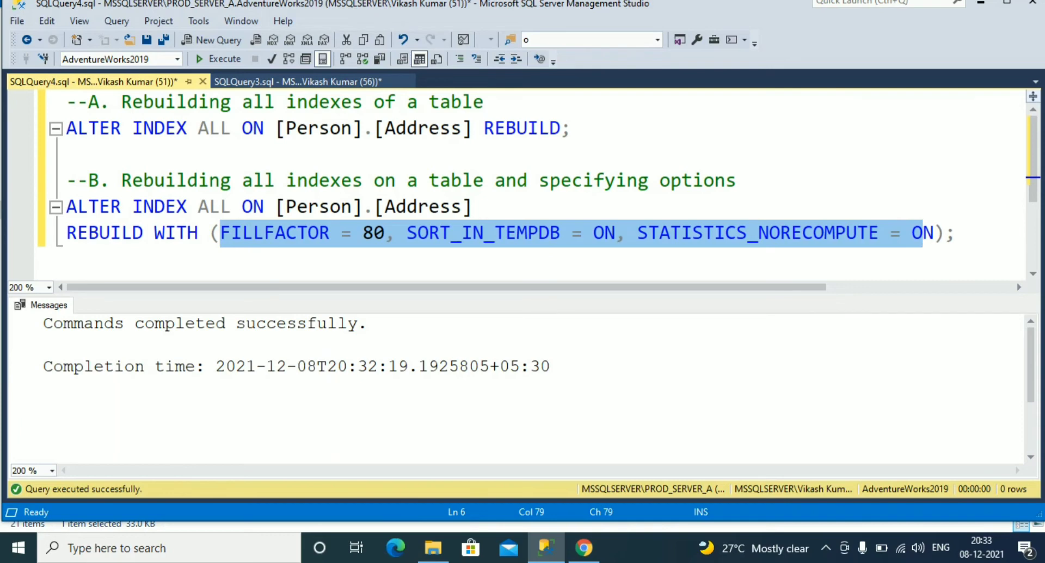
click(933, 232)
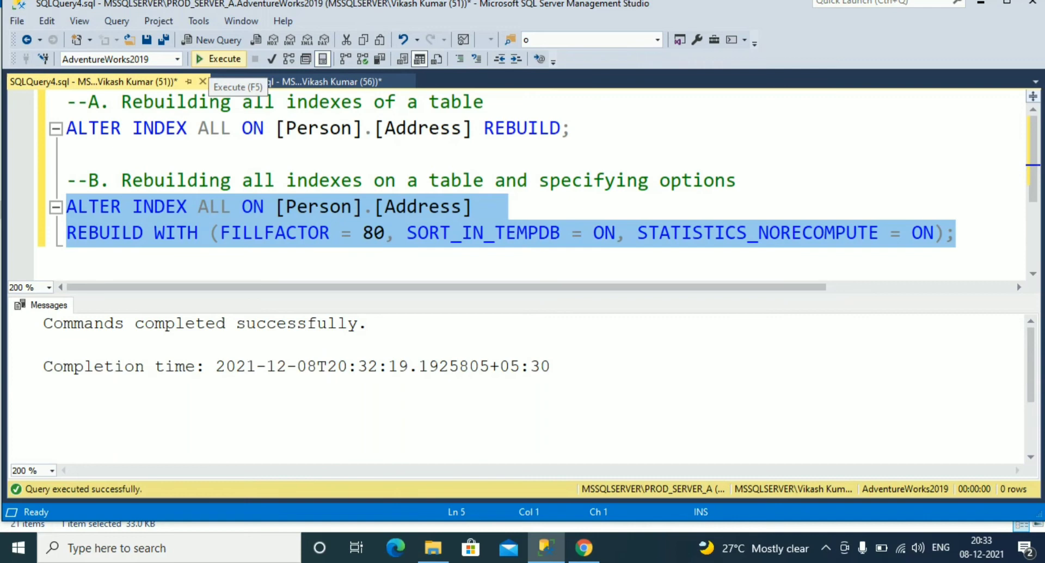
Step: Execute the REBUILD WITH options statement and clear the selection
click(218, 59)
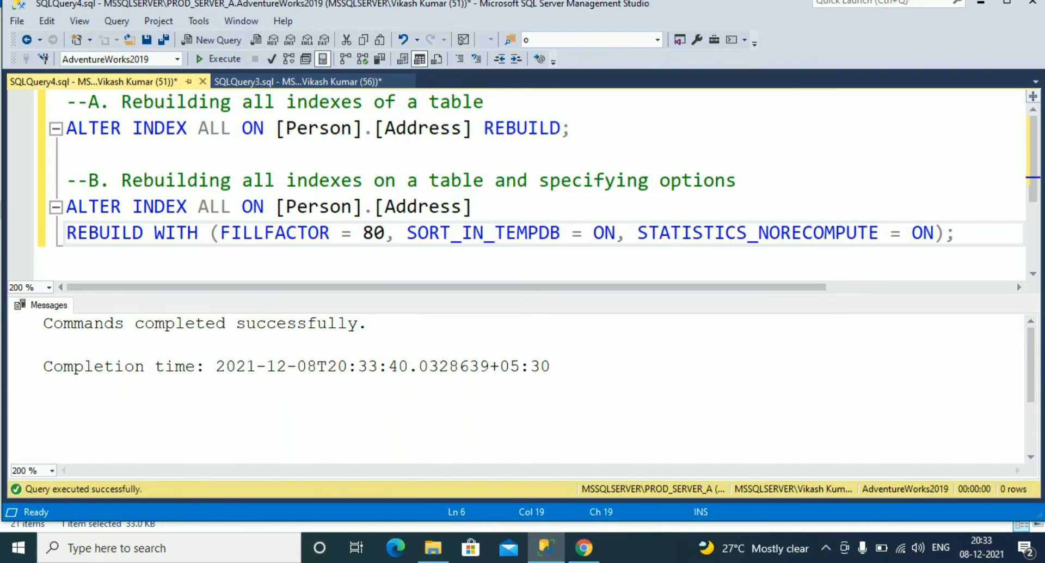
click(66, 154)
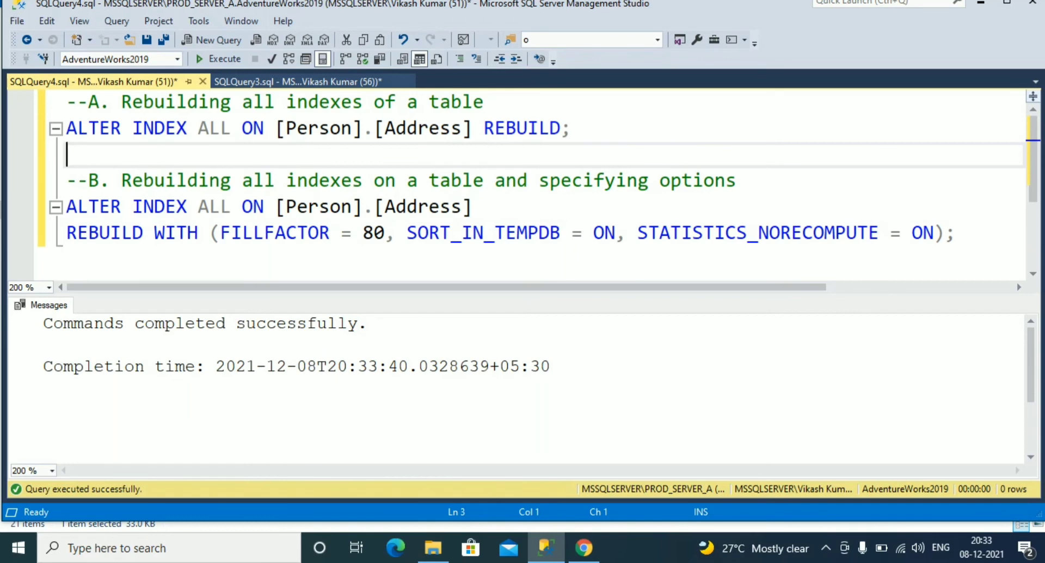
Step: Connect Object Explorer to the server from the File menu
click(15, 20)
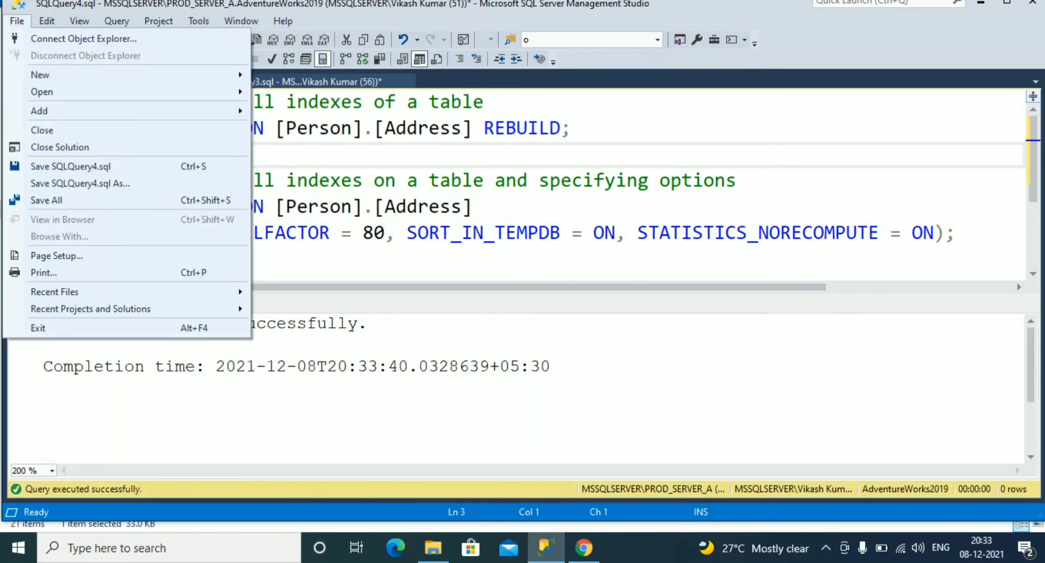
mouse_move(84, 38)
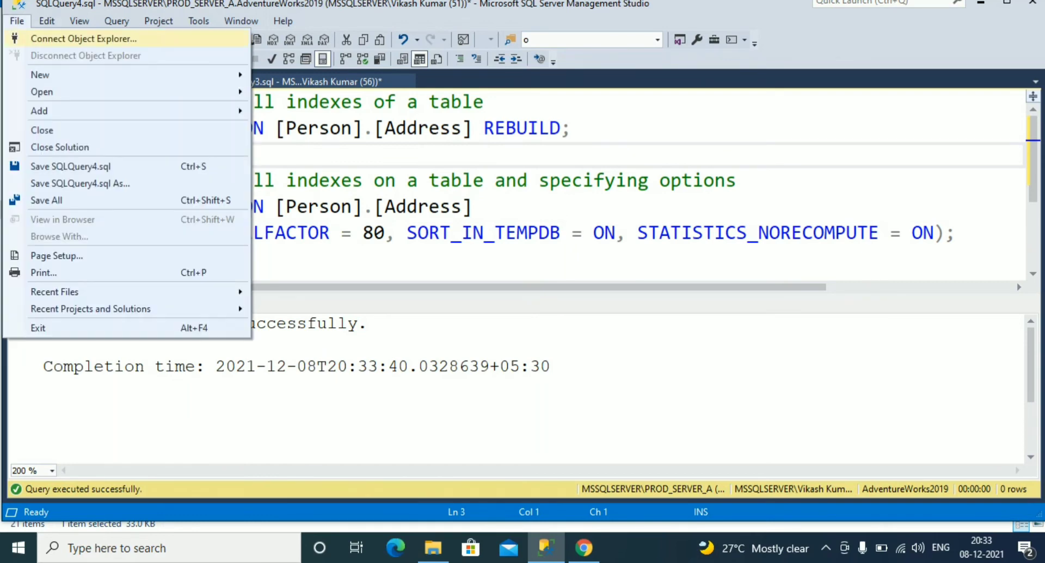
click(84, 38)
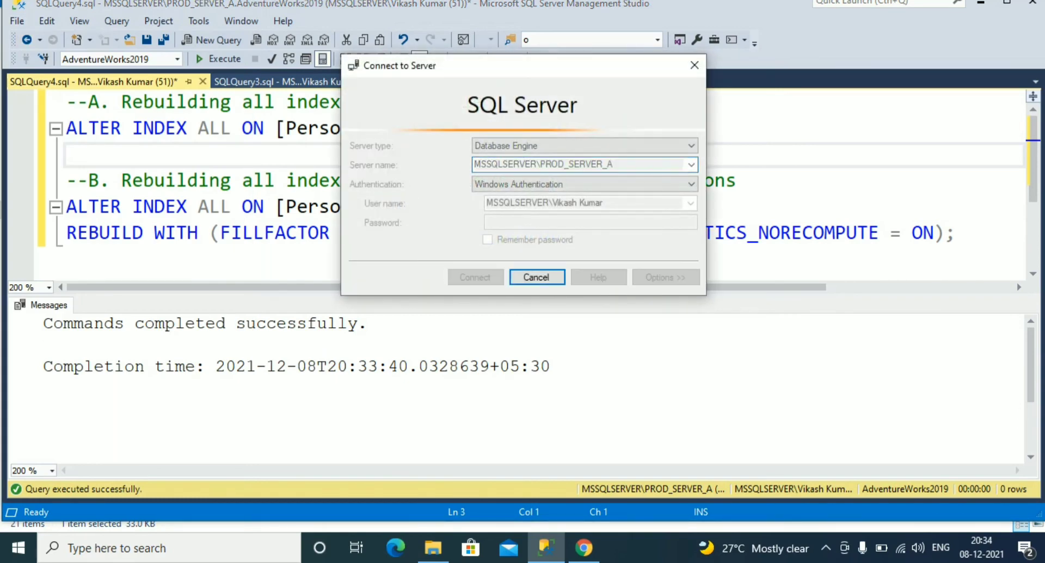
click(537, 277)
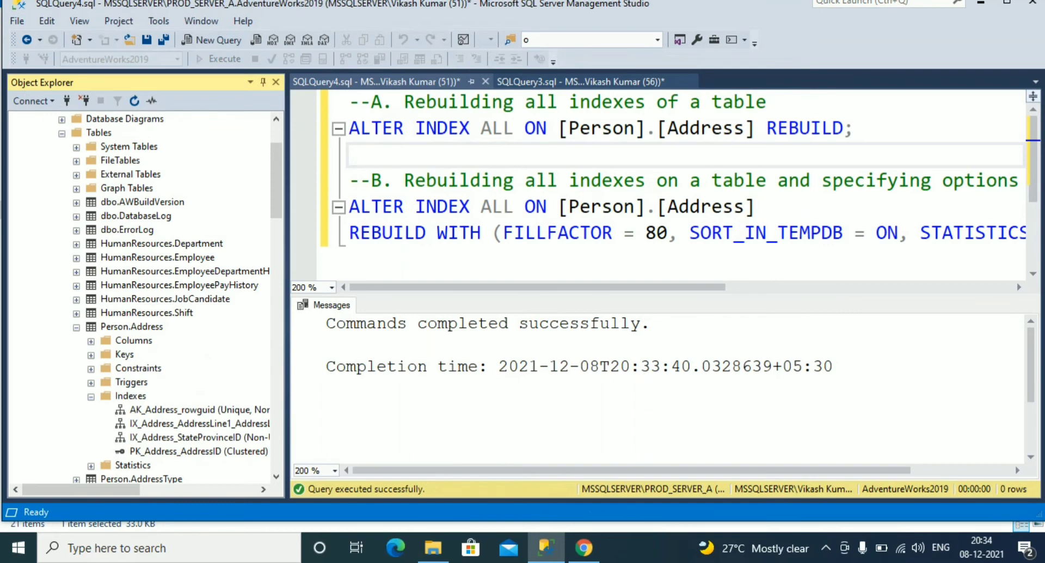
Step: Choose Rebuild All on the Person.Address Indexes folder
right_click(132, 326)
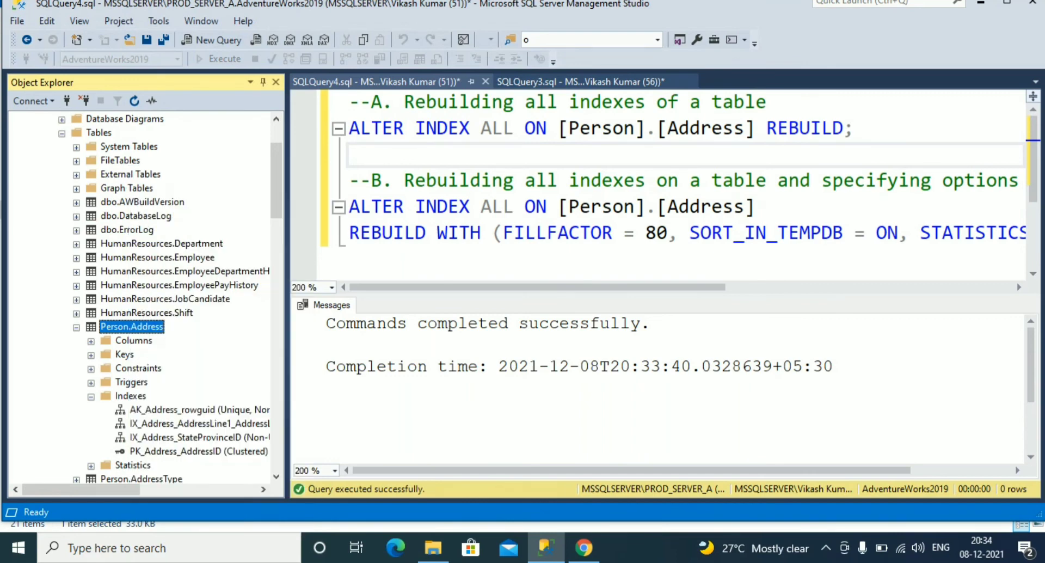
click(131, 395)
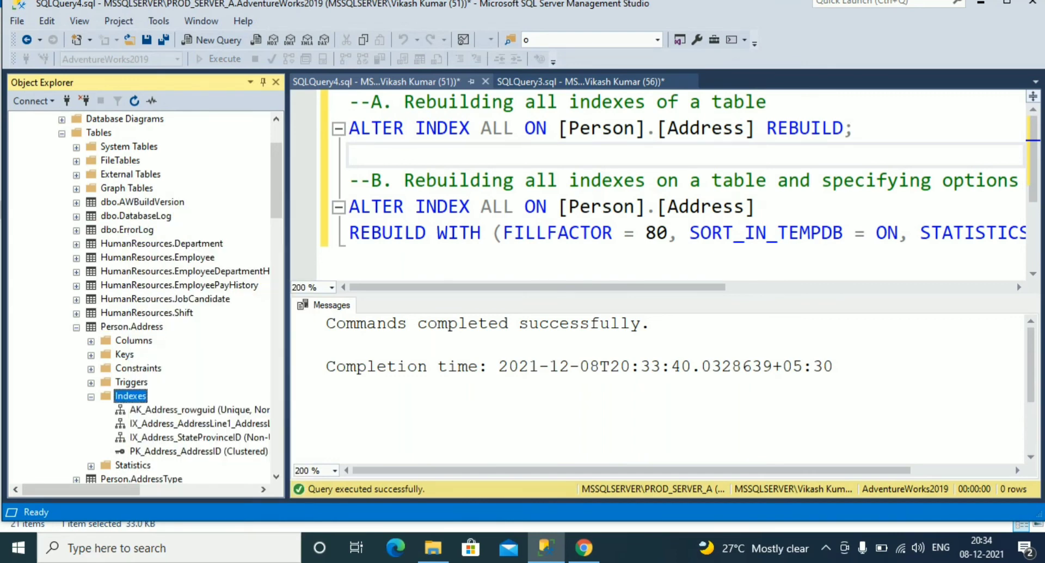
right_click(130, 395)
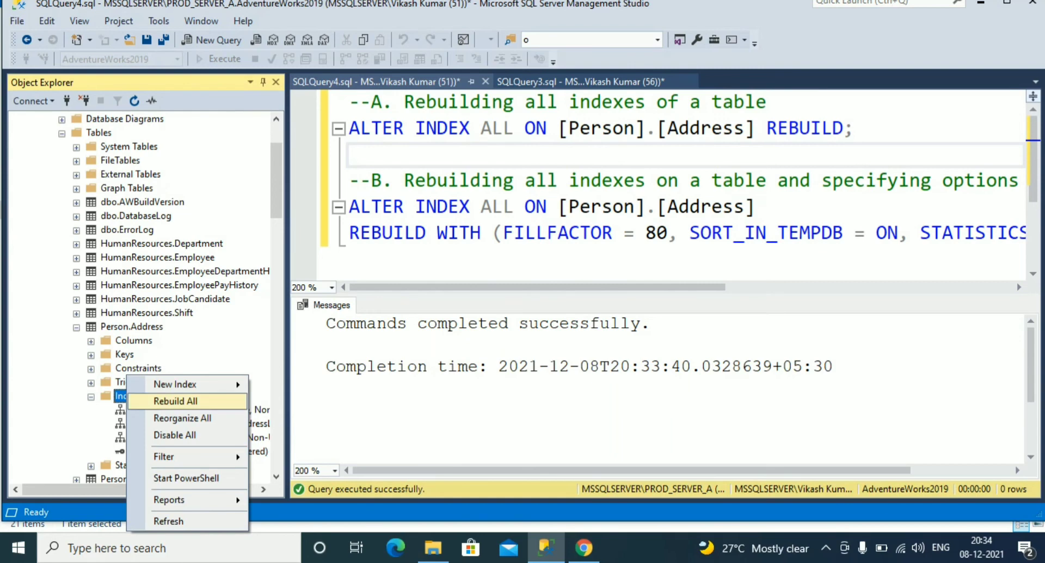
click(175, 401)
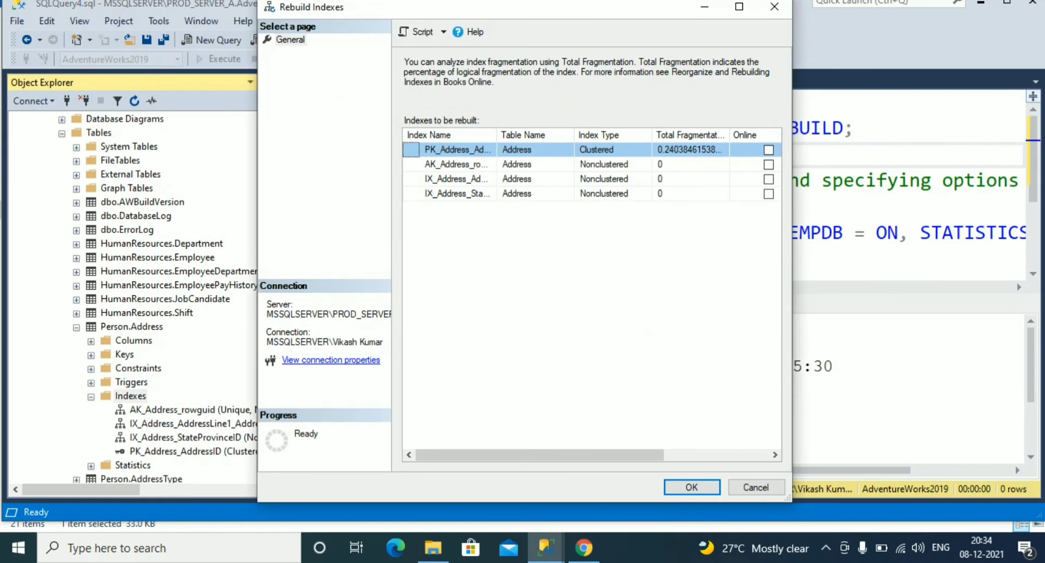
Step: Set online rebuilding for the four Person.Address indexes and confirm with OK
click(768, 149)
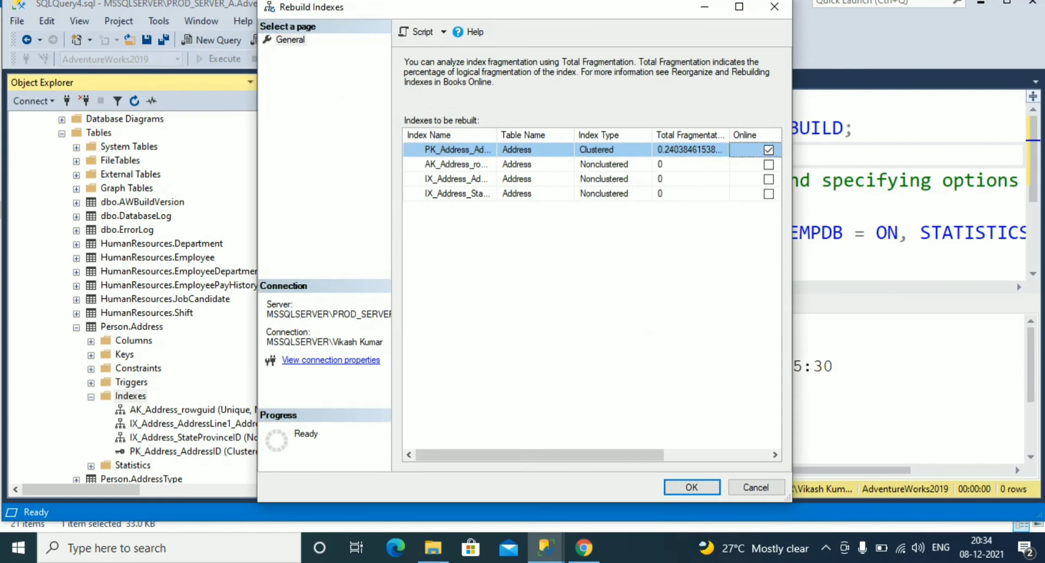
click(768, 193)
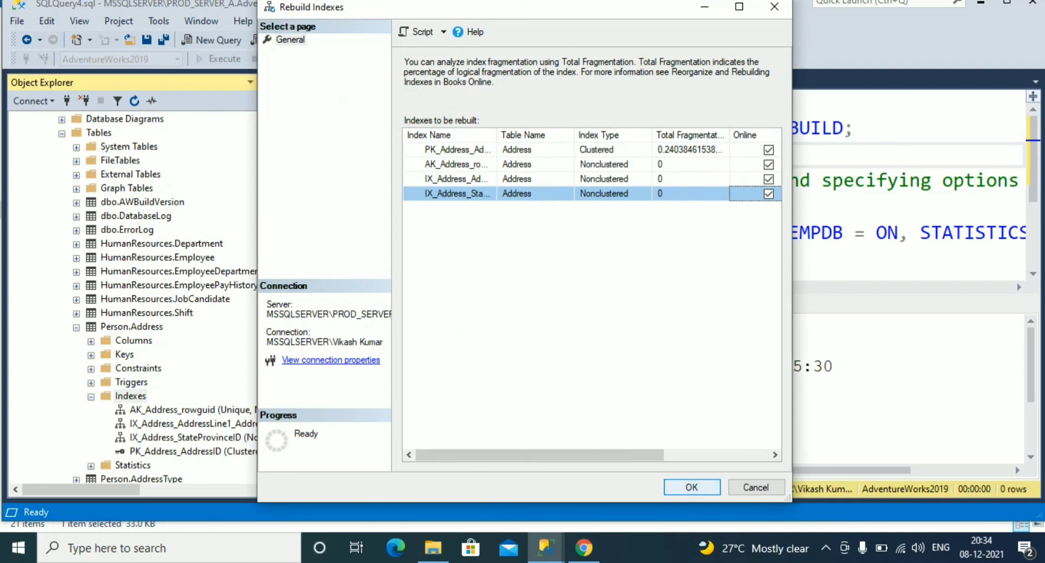
click(691, 487)
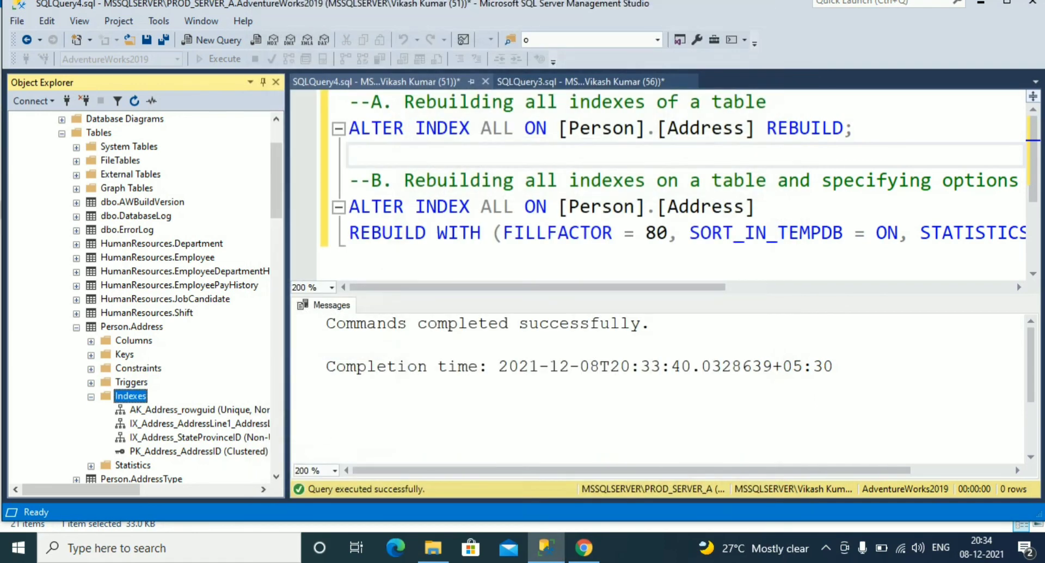